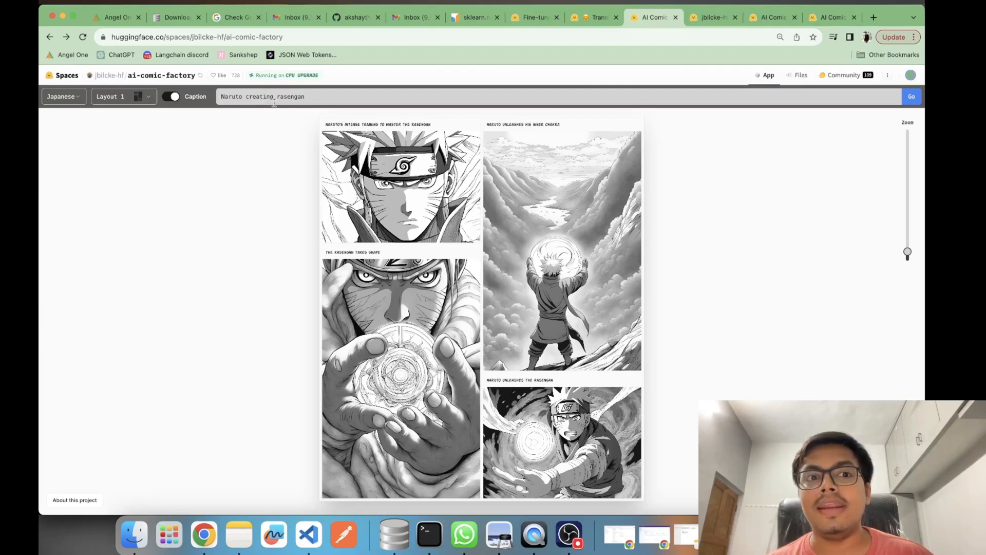
{"action": "mouse_move", "coordinate": [233, 117]}
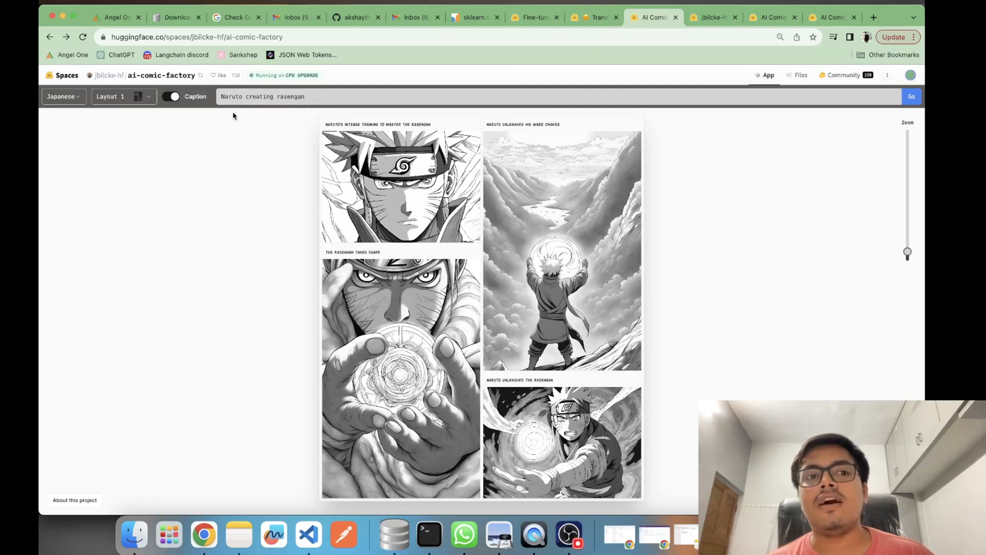
{"action": "mouse_move", "coordinate": [230, 116]}
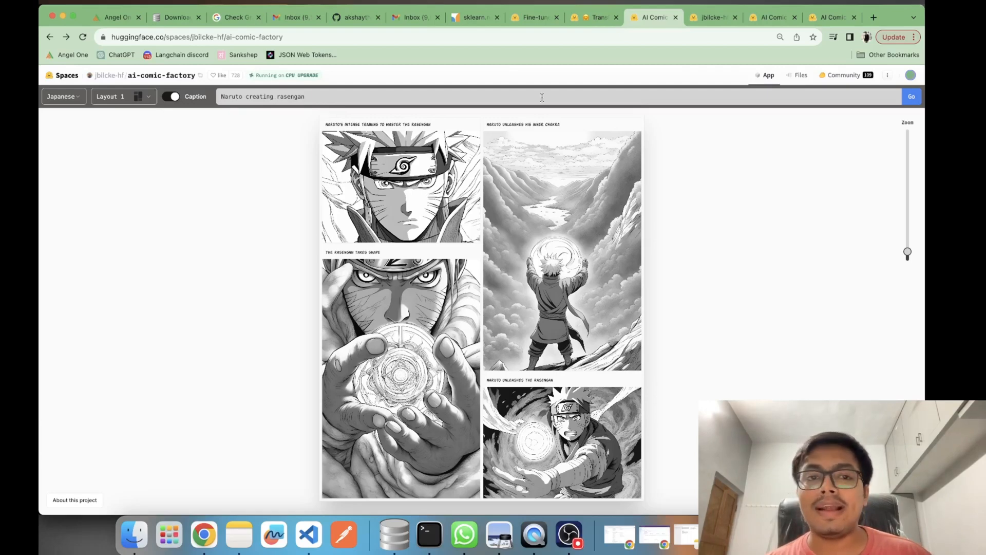
Switch to the tab with the colored American (modern) Batman and Superman page.
{"action": "left_click", "coordinate": [771, 17]}
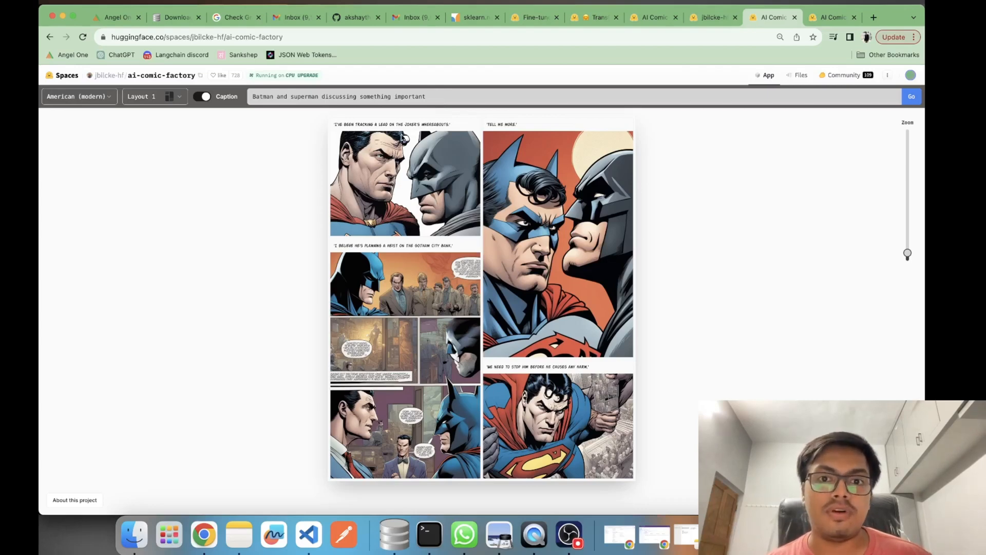
{"action": "mouse_move", "coordinate": [625, 227]}
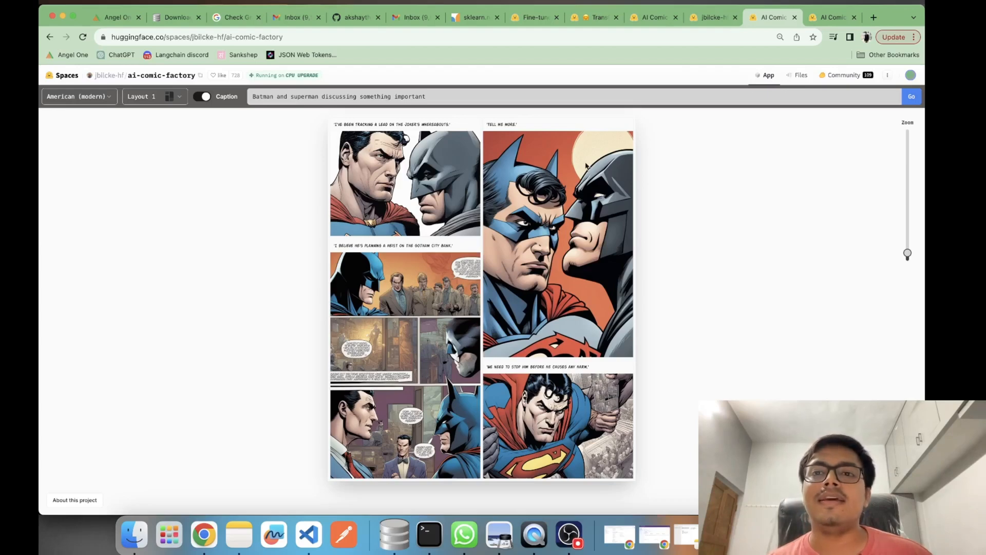
{"action": "mouse_move", "coordinate": [477, 202]}
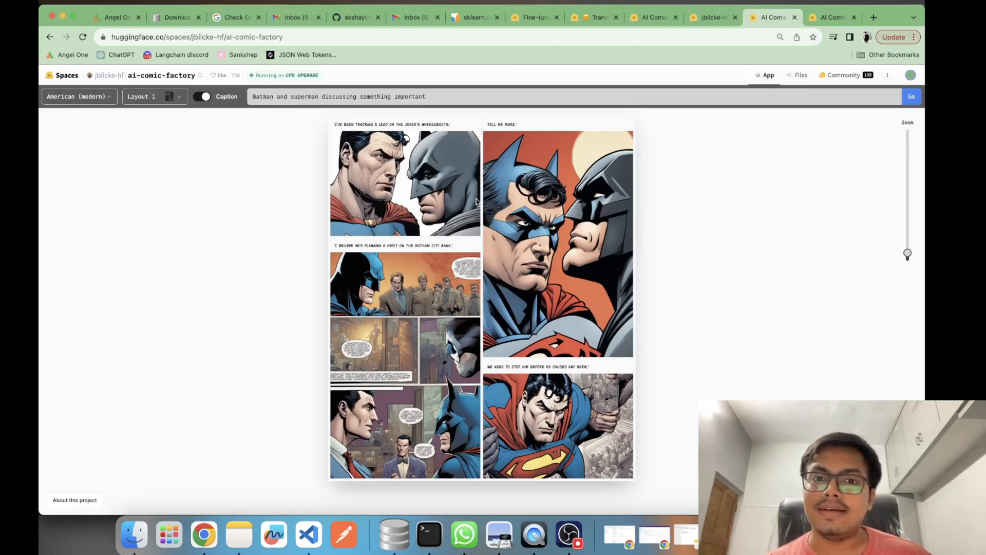
{"action": "mouse_move", "coordinate": [362, 165]}
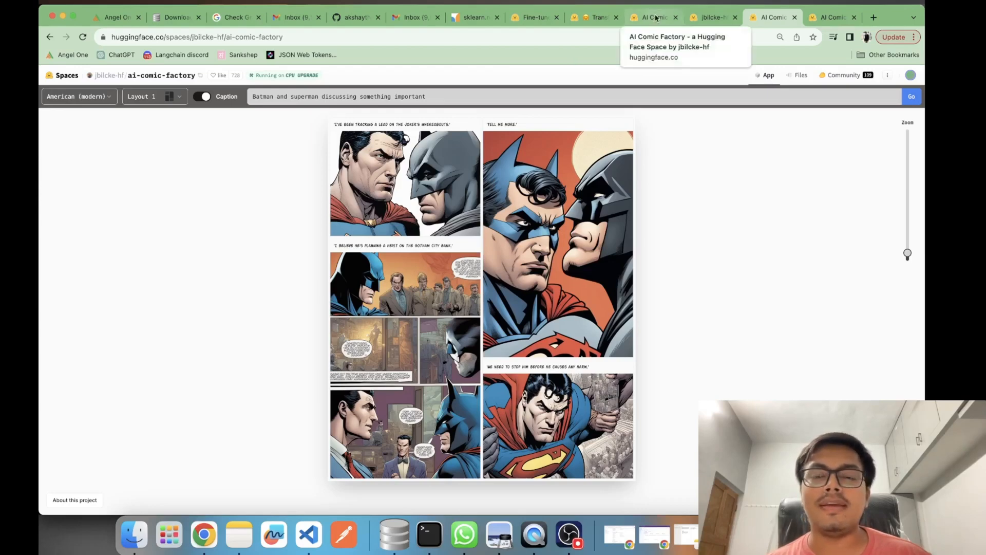
Go back to the tab with the four-panel black-and-white Naruto Rasengan page.
{"action": "left_click", "coordinate": [911, 96]}
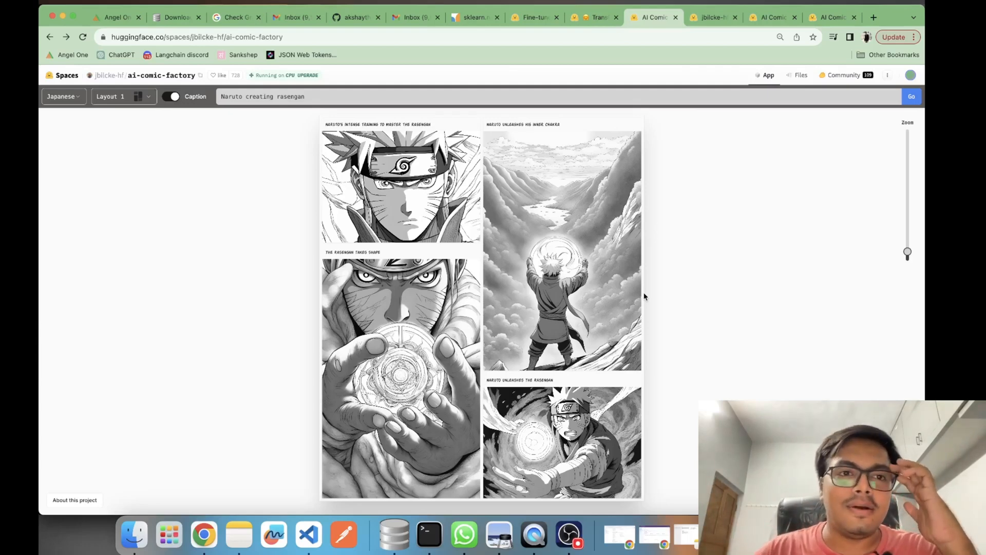
{"action": "mouse_move", "coordinate": [372, 331]}
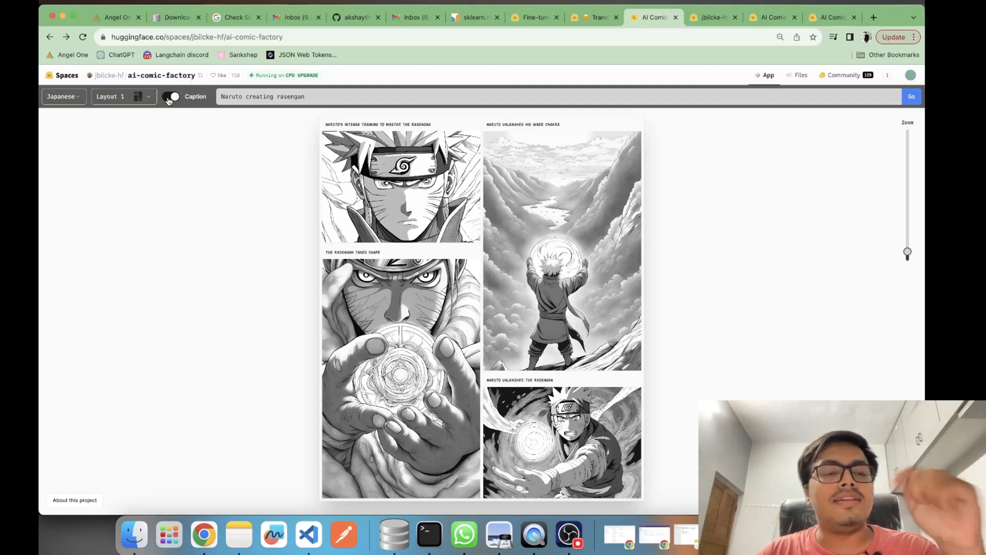
{"action": "left_click", "coordinate": [175, 96]}
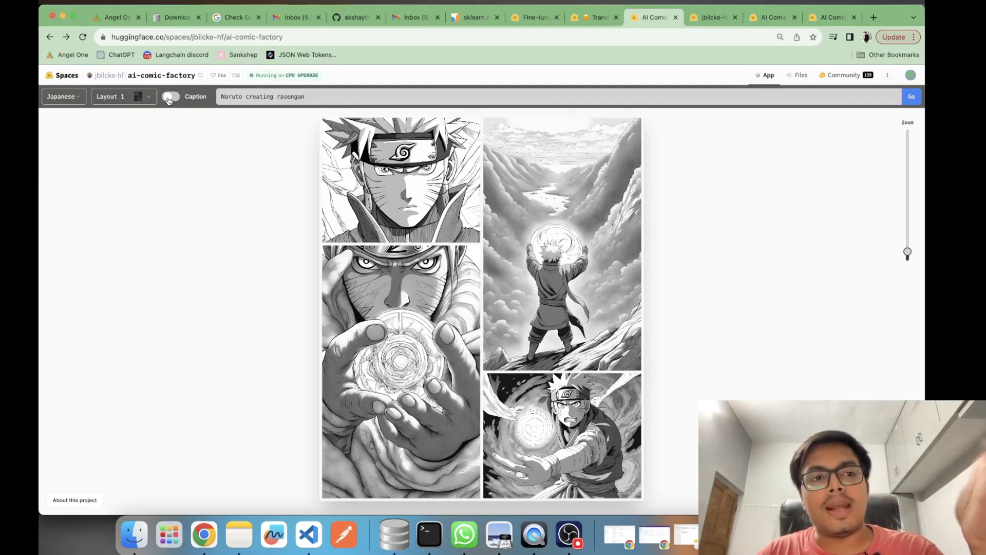
{"action": "left_click", "coordinate": [170, 96]}
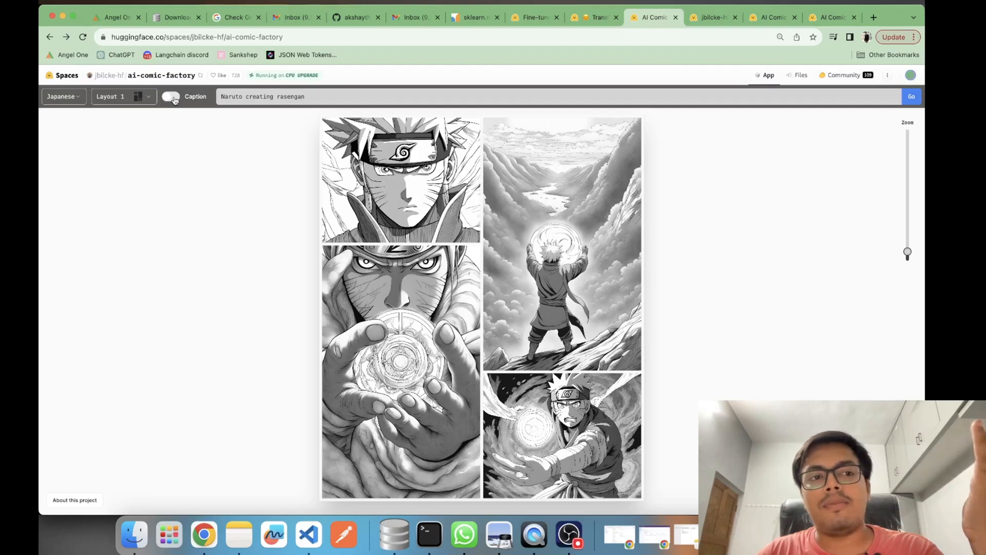
{"action": "left_click", "coordinate": [170, 96]}
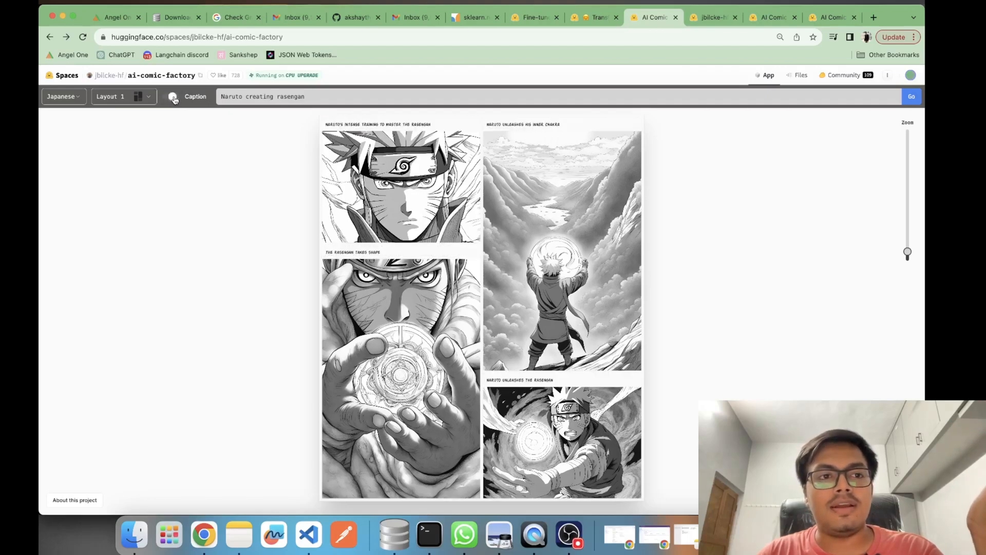
{"action": "left_click", "coordinate": [173, 96]}
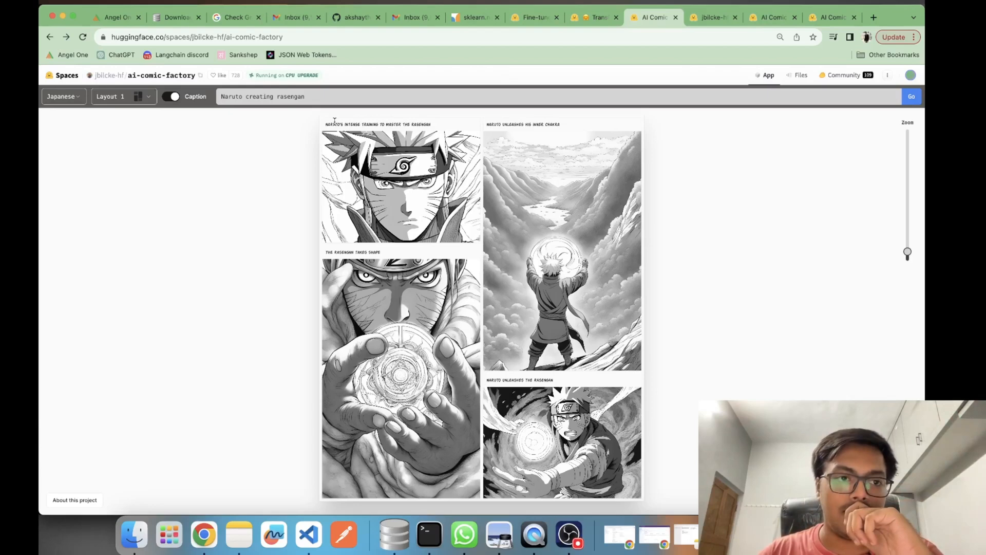
{"action": "mouse_move", "coordinate": [300, 137]}
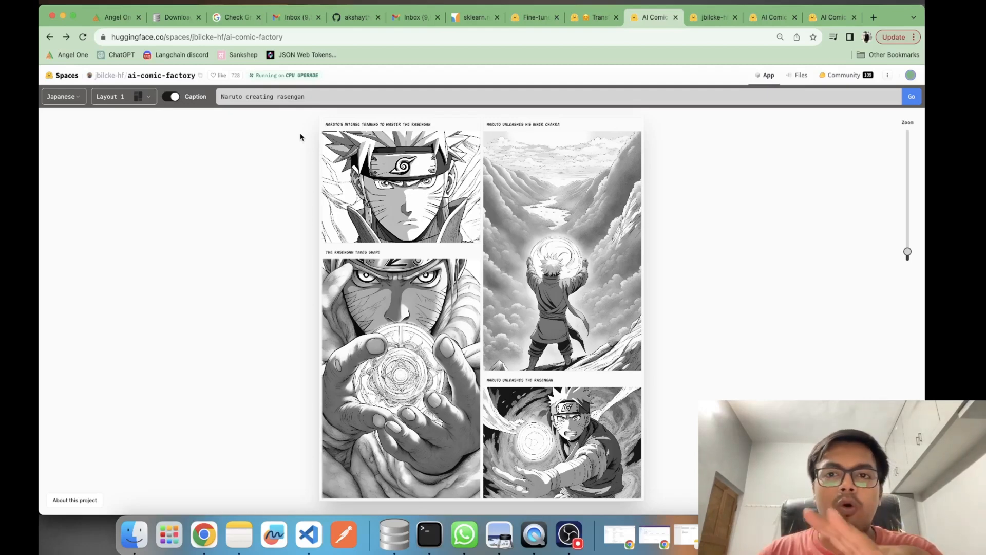
{"action": "mouse_move", "coordinate": [206, 151]}
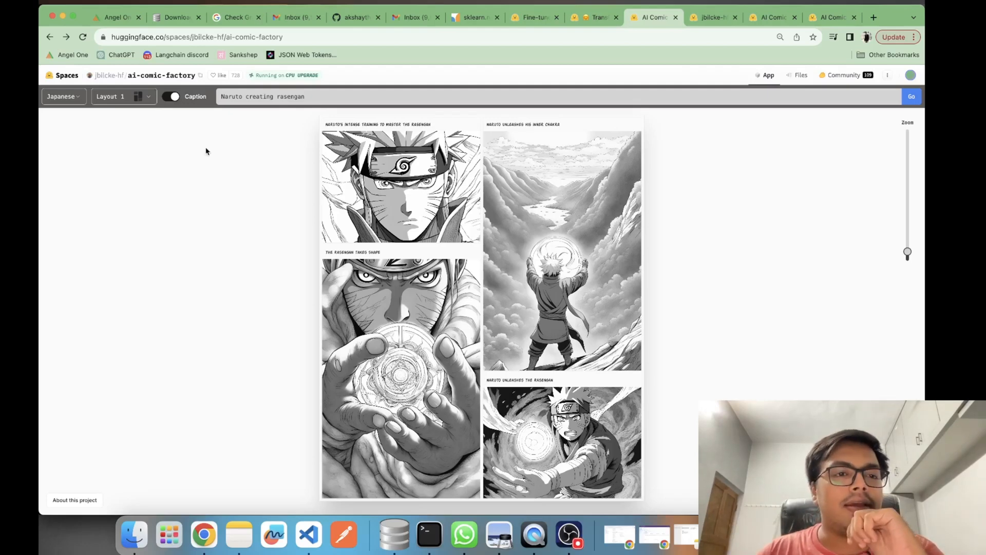
{"action": "left_click", "coordinate": [62, 96]}
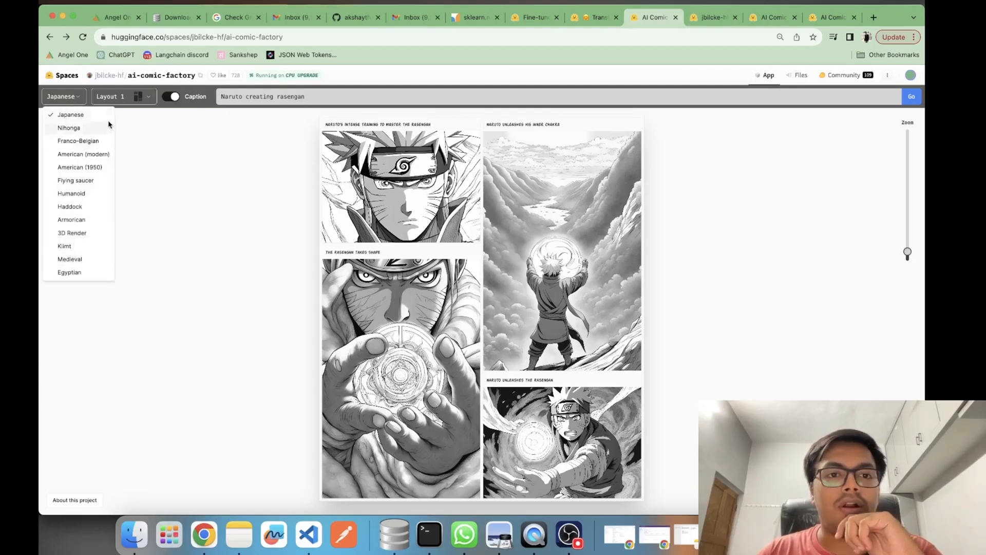
{"action": "mouse_move", "coordinate": [228, 186]}
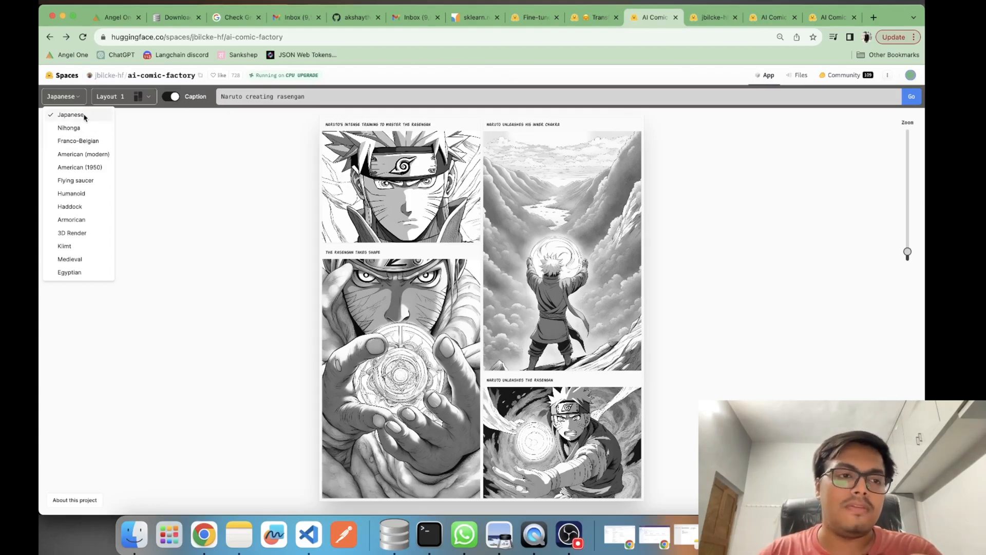
{"action": "left_click", "coordinate": [123, 96]}
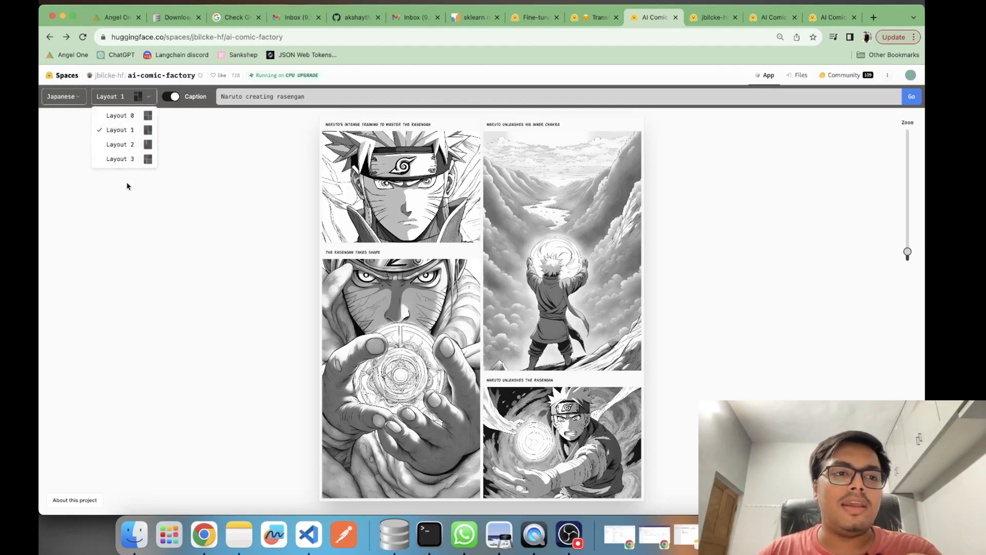
{"action": "left_click", "coordinate": [123, 96]}
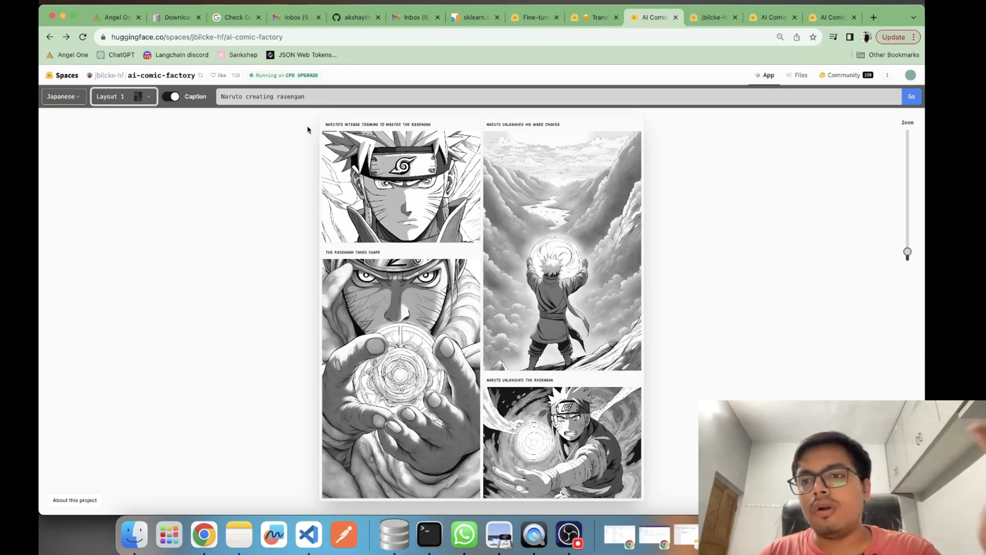
{"action": "mouse_move", "coordinate": [915, 272]}
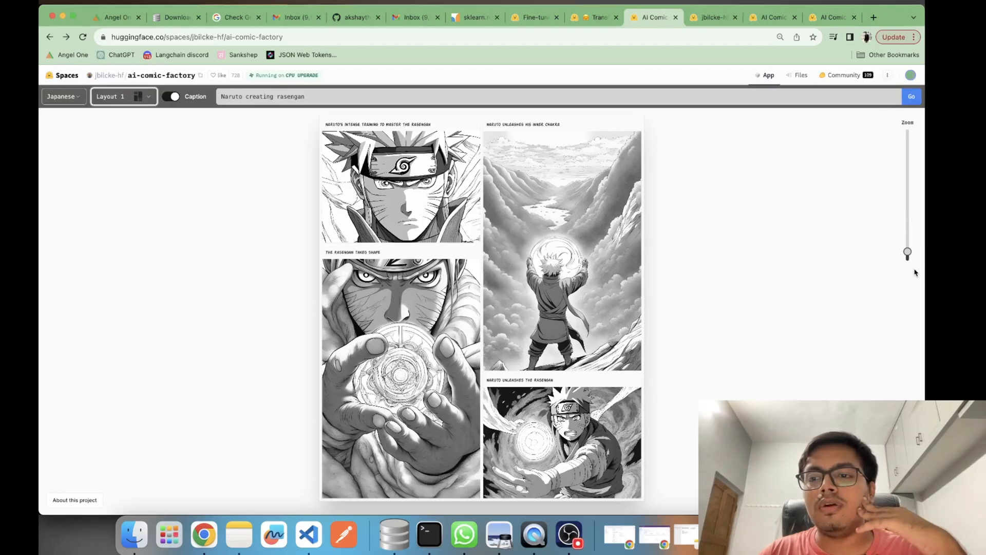
Zoom in on the top Naruto panels, then settle on a slightly enlarged view.
{"action": "left_click_drag", "start_coordinate": [908, 253], "coordinate": [907, 209]}
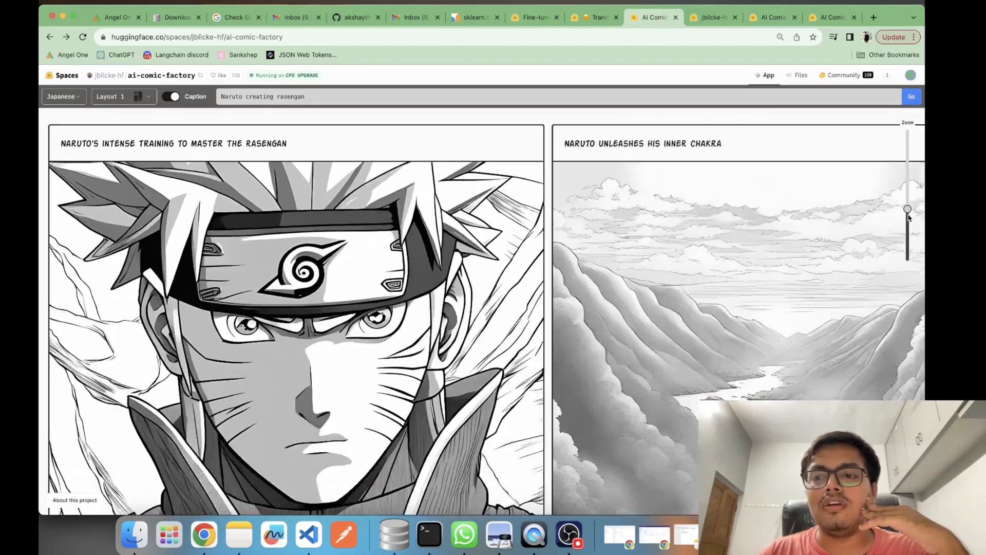
{"action": "left_click_drag", "start_coordinate": [908, 210], "coordinate": [907, 246]}
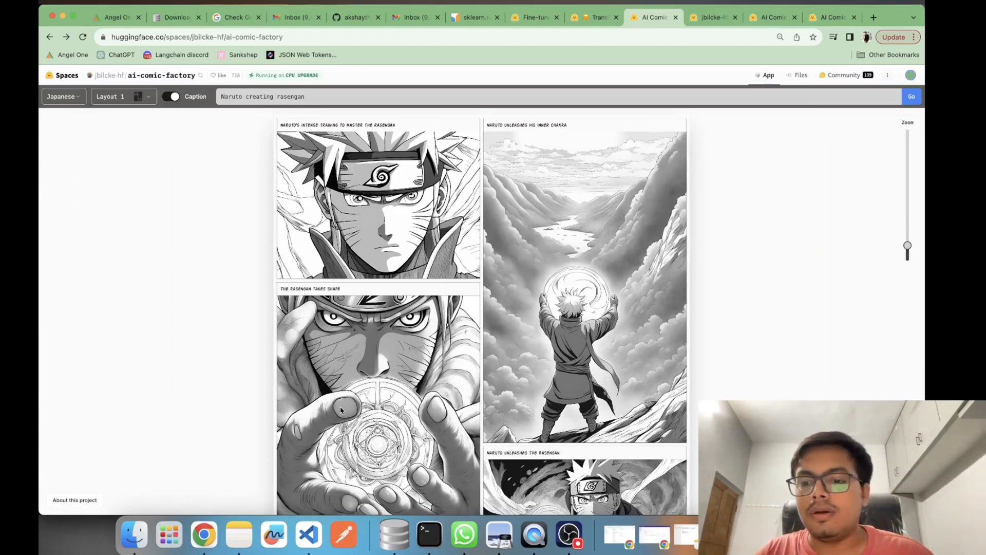
{"action": "mouse_move", "coordinate": [603, 494]}
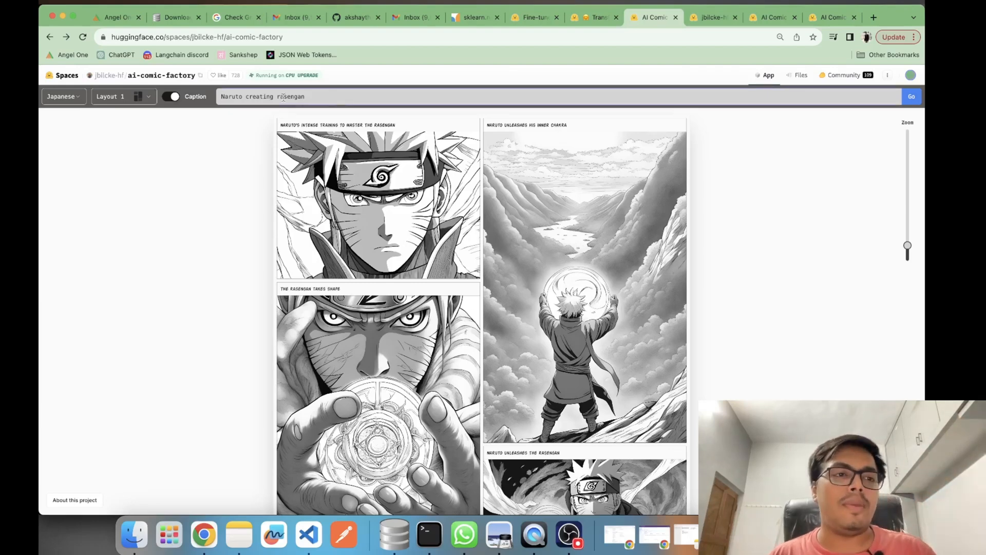
Regenerate the Naruto page with Layout 3 and bring up the project notes.
{"action": "left_click", "coordinate": [123, 96]}
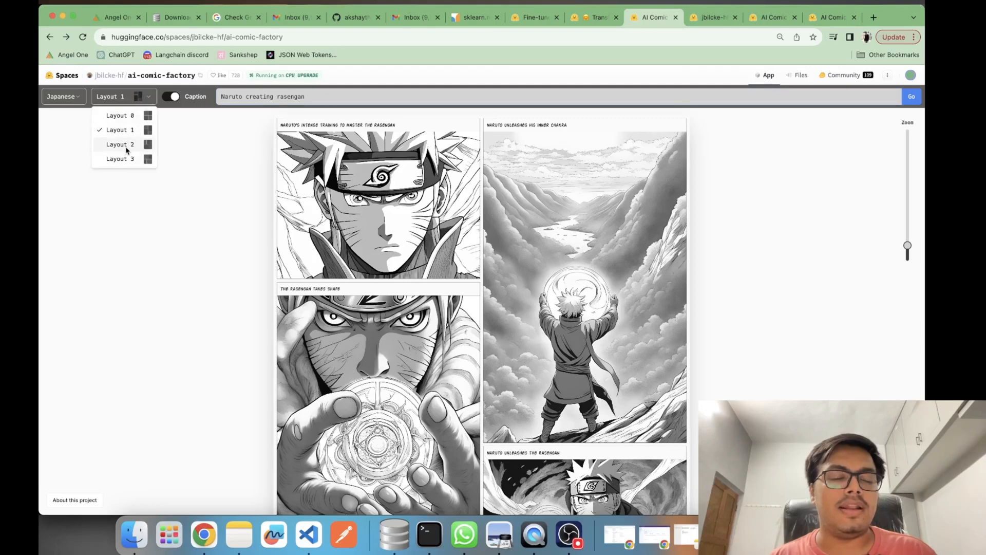
{"action": "left_click", "coordinate": [120, 158]}
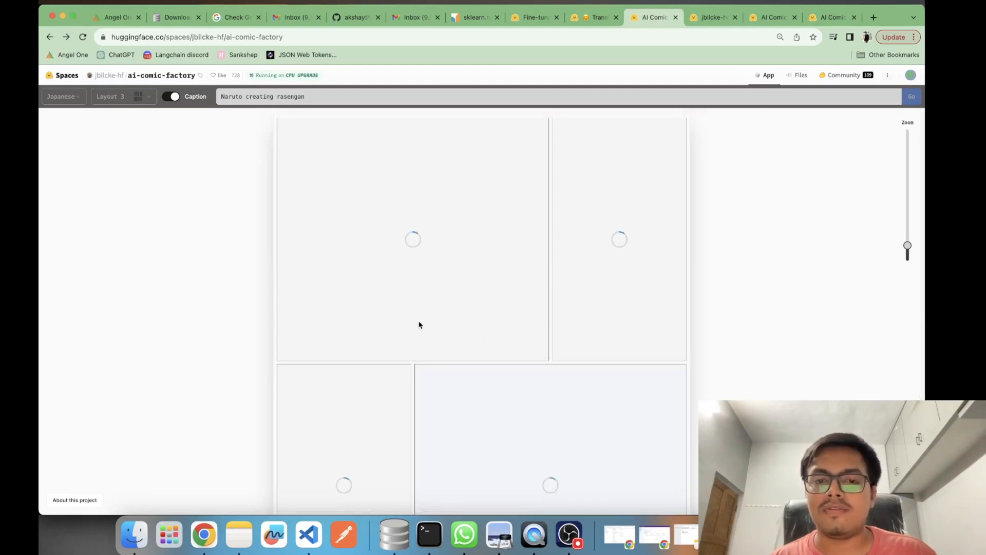
{"action": "mouse_move", "coordinate": [157, 393]}
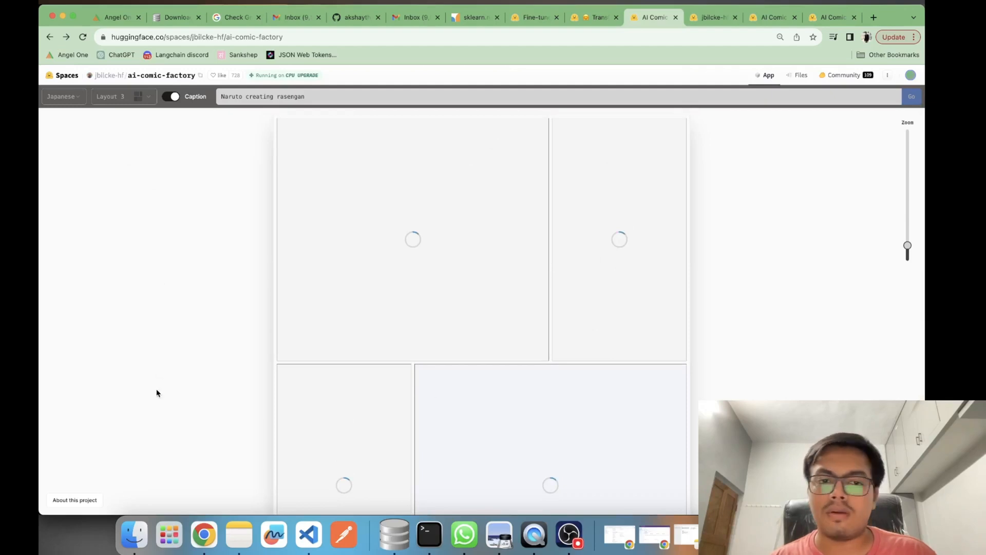
{"action": "mouse_move", "coordinate": [75, 502]}
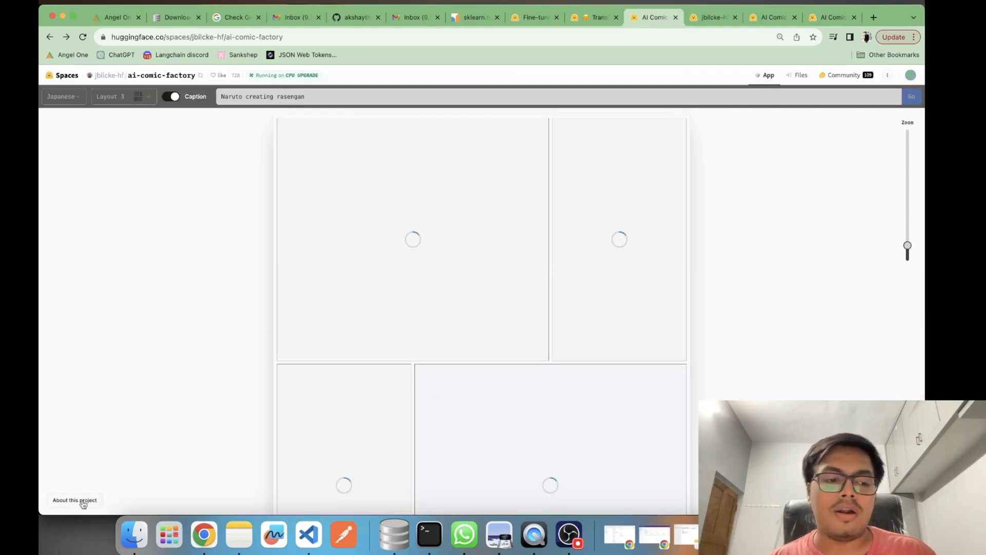
{"action": "left_click", "coordinate": [74, 499]}
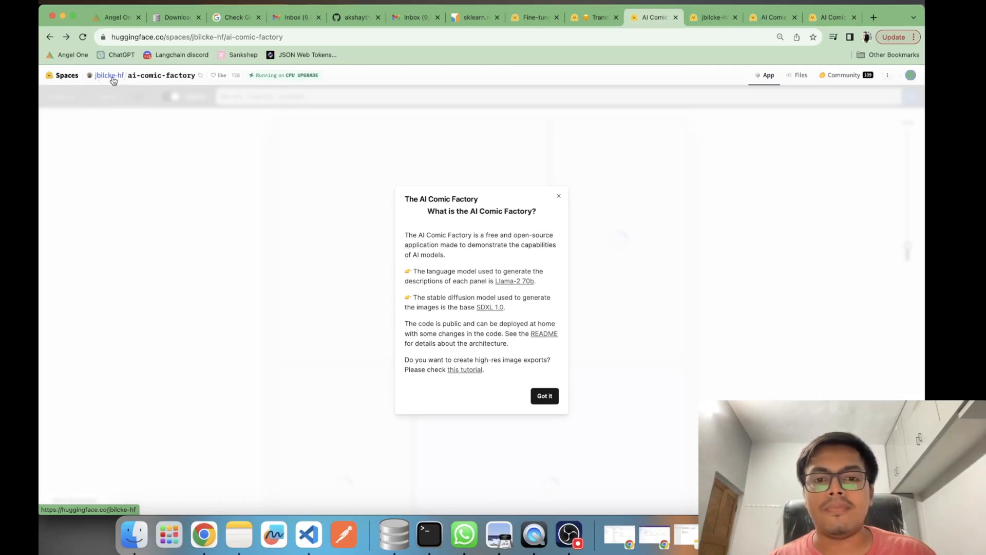
{"action": "mouse_move", "coordinate": [342, 261]}
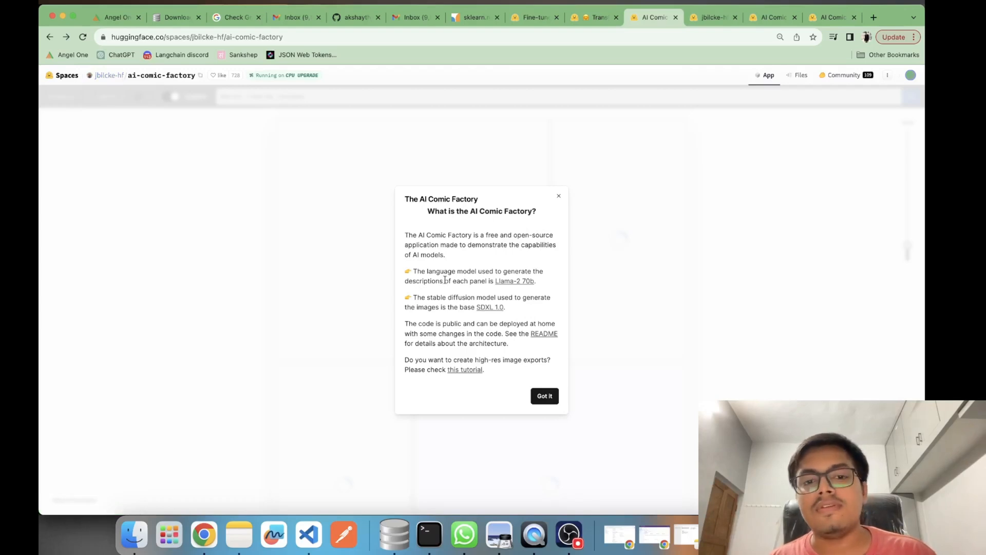
{"action": "mouse_move", "coordinate": [531, 289]}
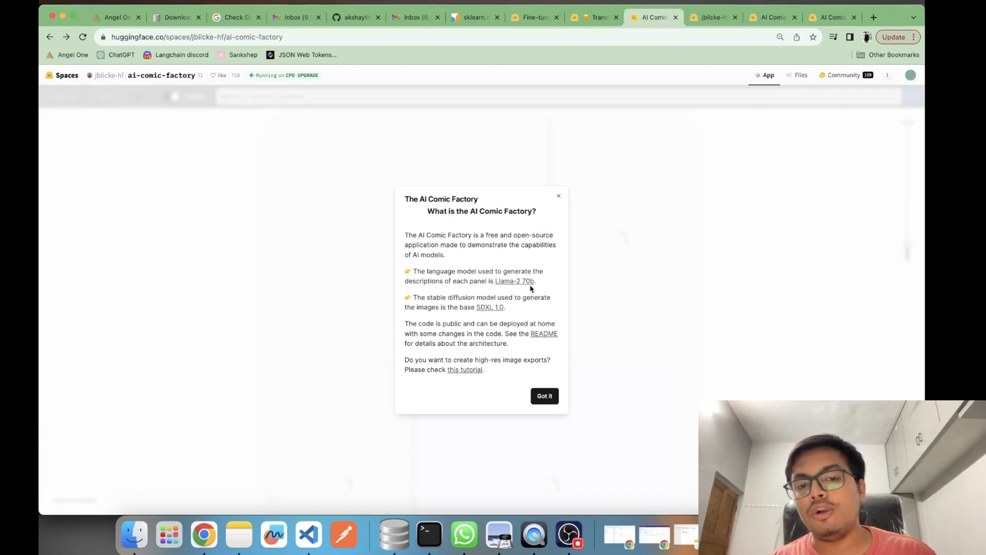
{"action": "mouse_move", "coordinate": [515, 281]}
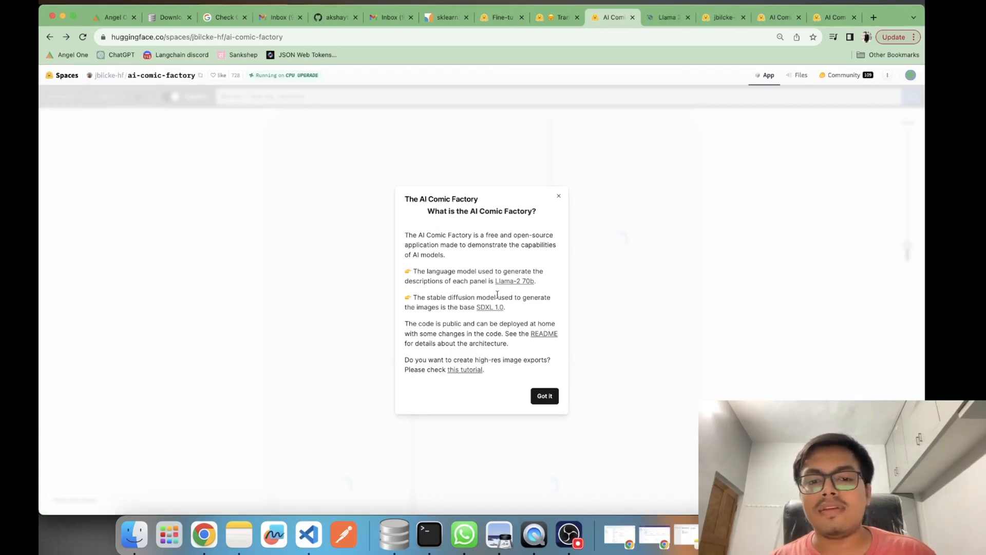
{"action": "mouse_move", "coordinate": [490, 307]}
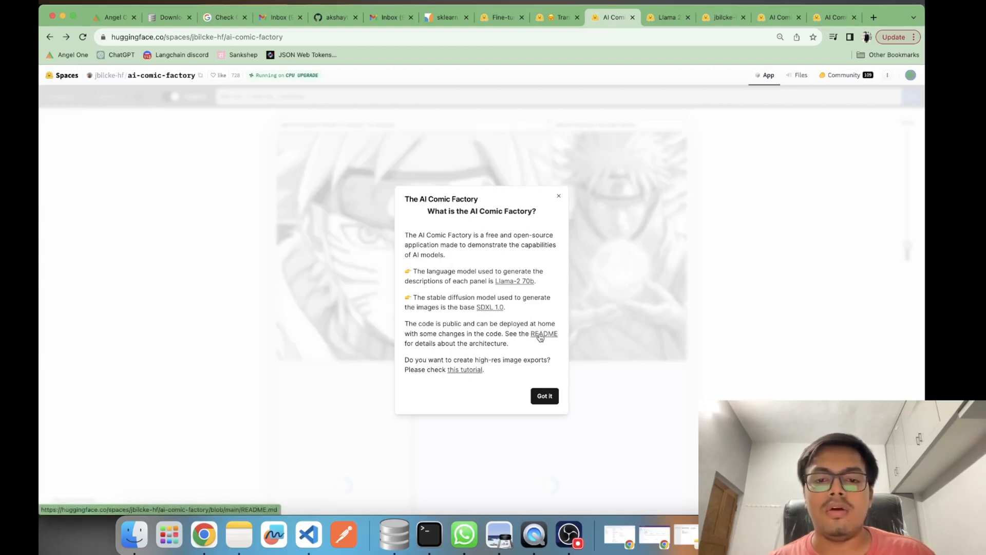
Close the Llama-2 and SDXL project info dialog with 'Got it'.
{"action": "left_click", "coordinate": [544, 395]}
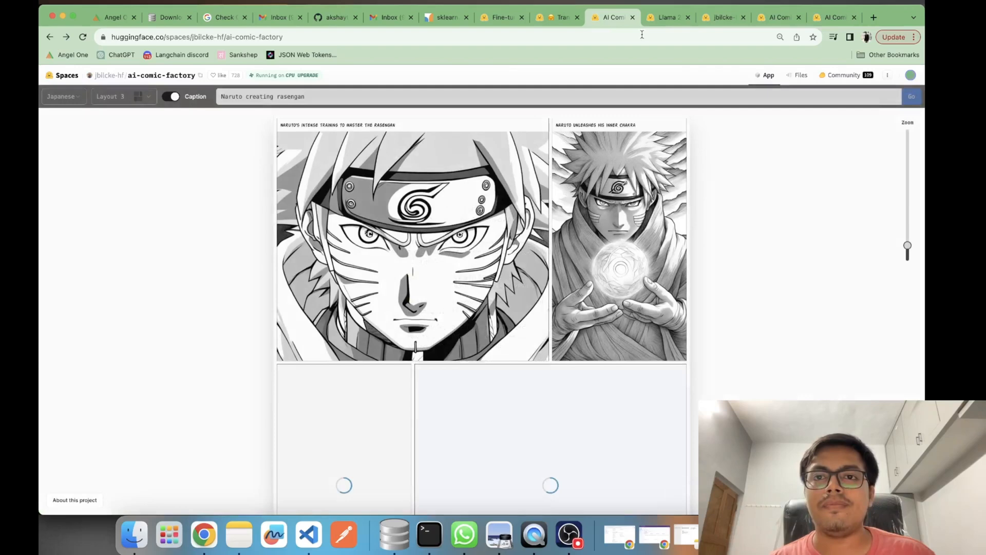
Skim the Llama 2 post and the upscale/print discussion, then return to the Naruto page.
{"action": "left_click", "coordinate": [668, 17]}
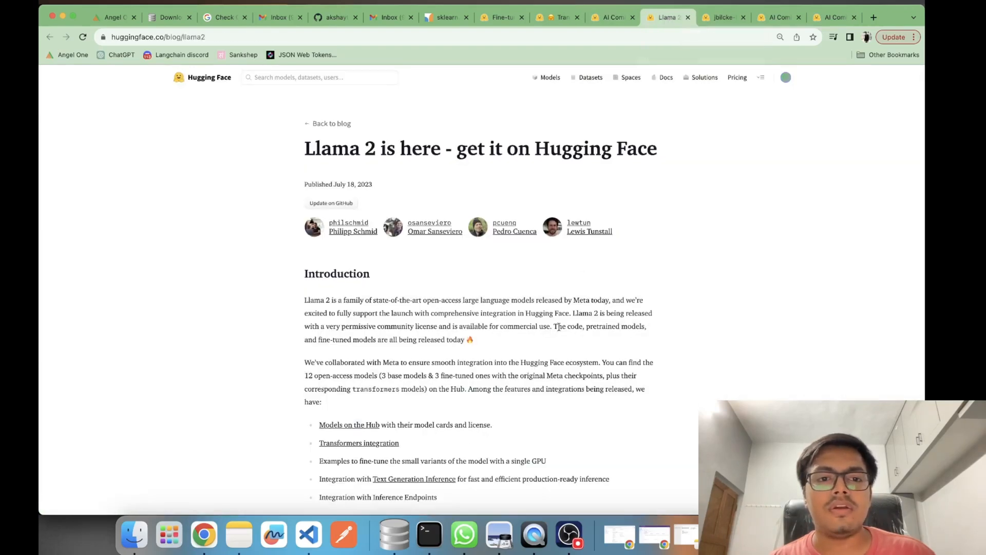
{"action": "scroll", "scroll_direction": "down", "scroll_amount": 3}
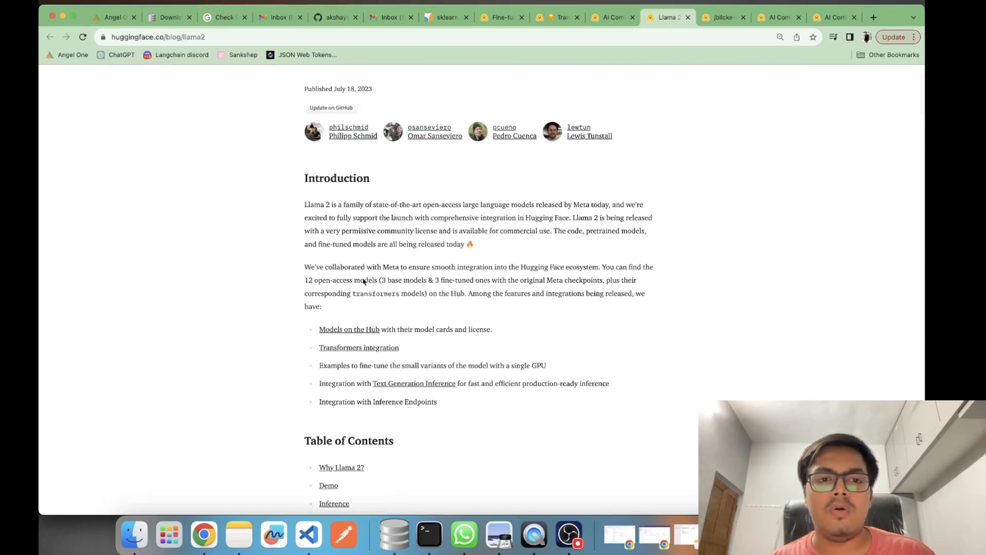
{"action": "left_click", "coordinate": [723, 16]}
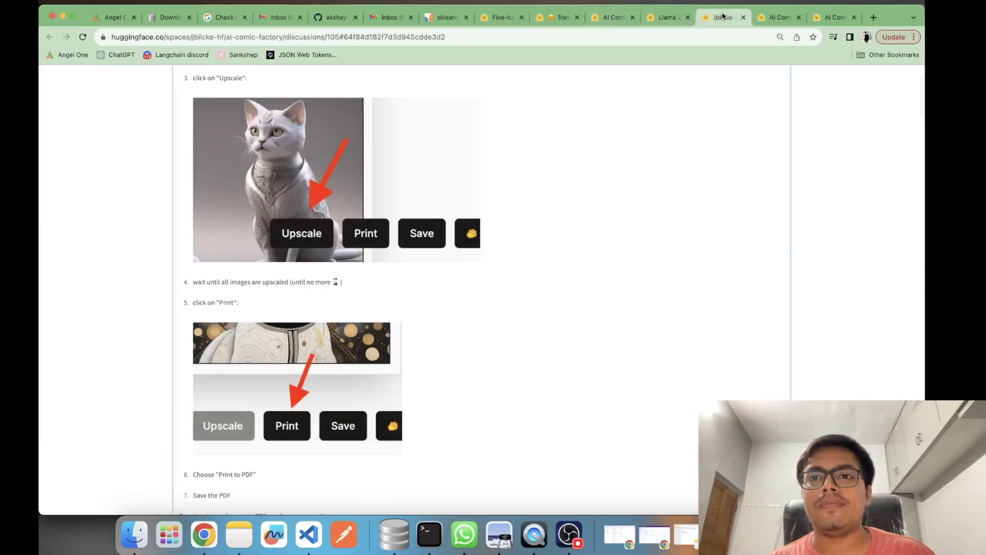
{"action": "left_click", "coordinate": [611, 17]}
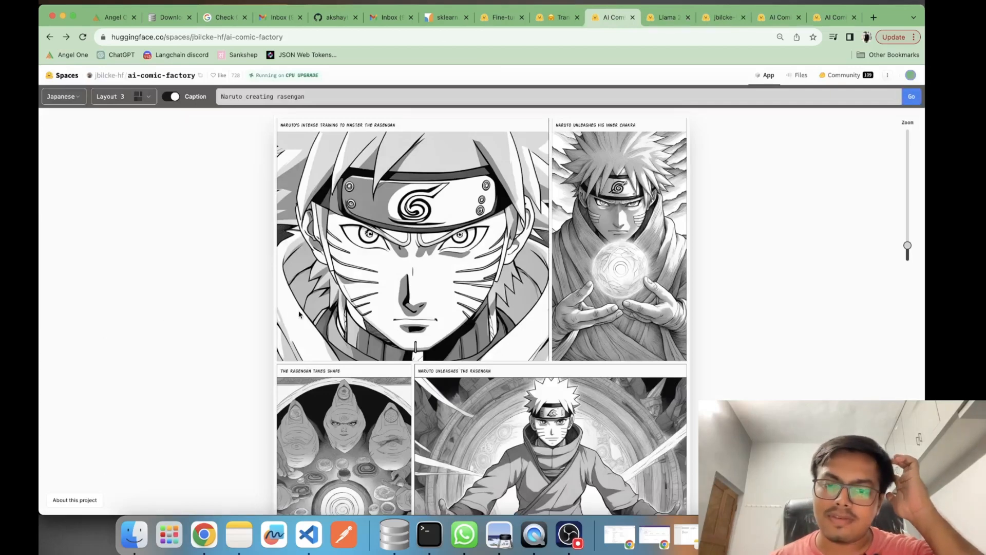
{"action": "mouse_move", "coordinate": [603, 221]}
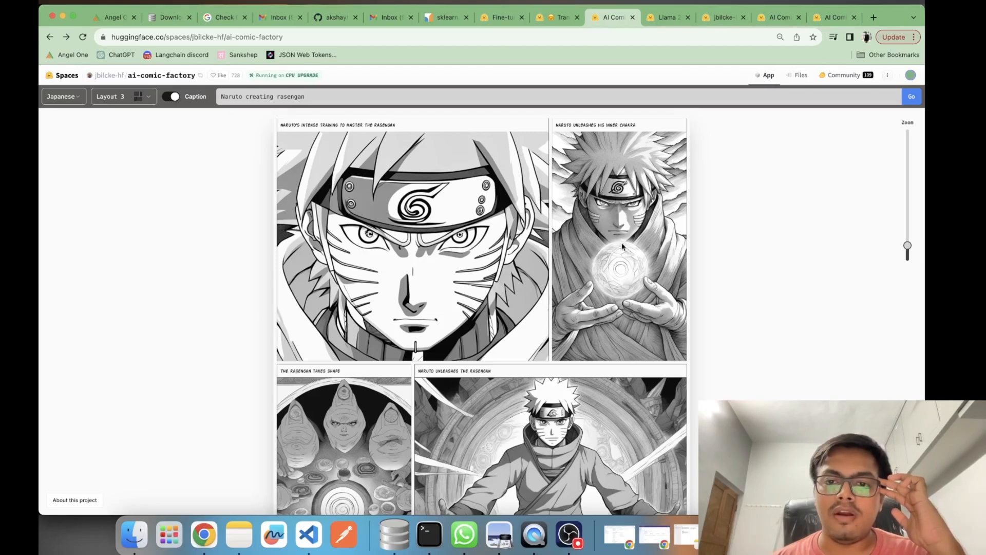
Scroll down through all four panels of the finished Layout 3 Naruto page.
{"action": "scroll", "scroll_direction": "down", "scroll_amount": 3}
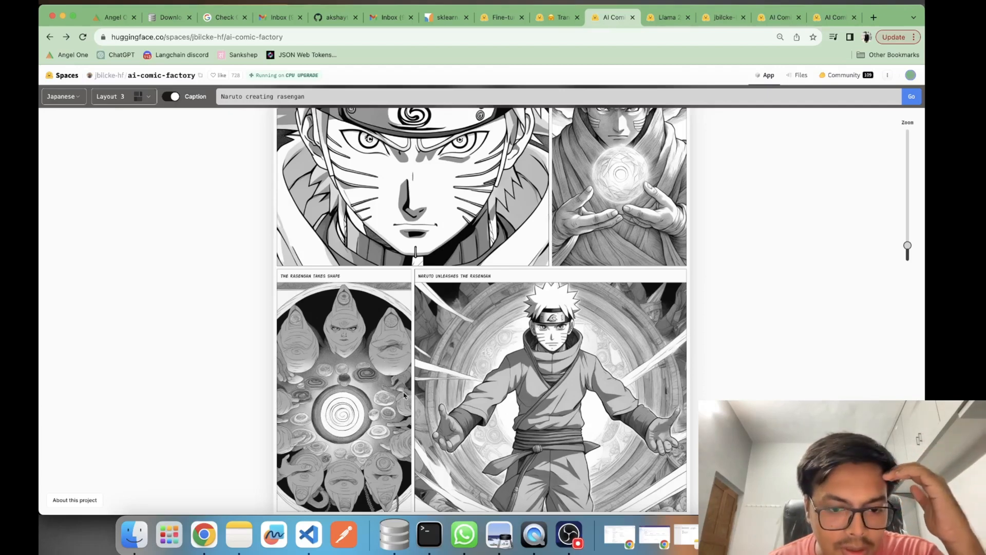
{"action": "mouse_move", "coordinate": [344, 371]}
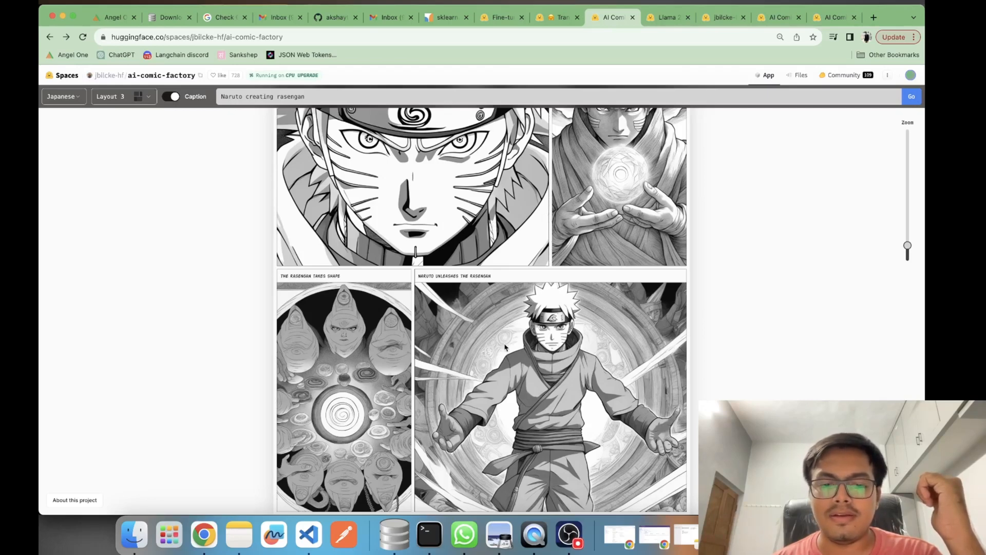
{"action": "mouse_move", "coordinate": [513, 408]}
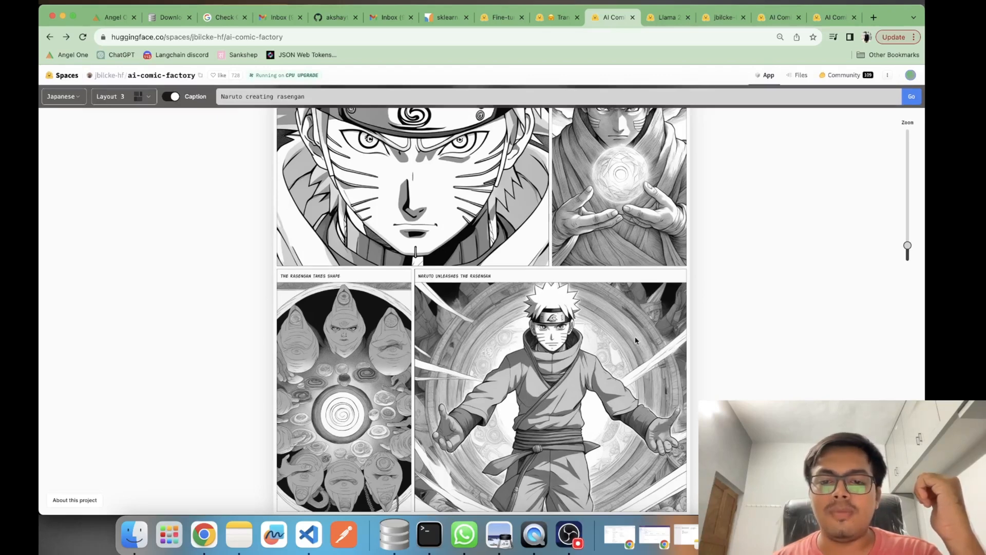
{"action": "mouse_move", "coordinate": [544, 374]}
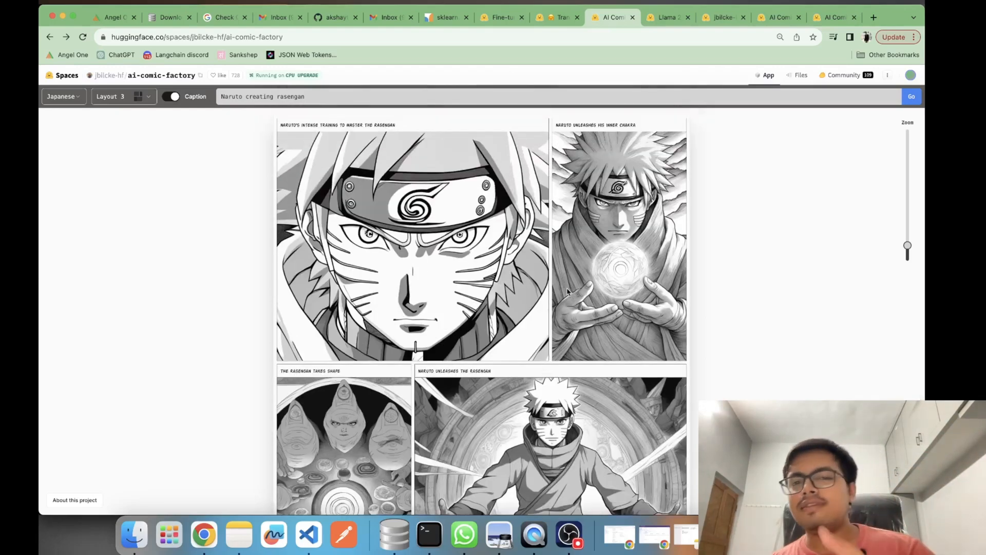
{"action": "scroll", "scroll_direction": "down", "scroll_amount": 3}
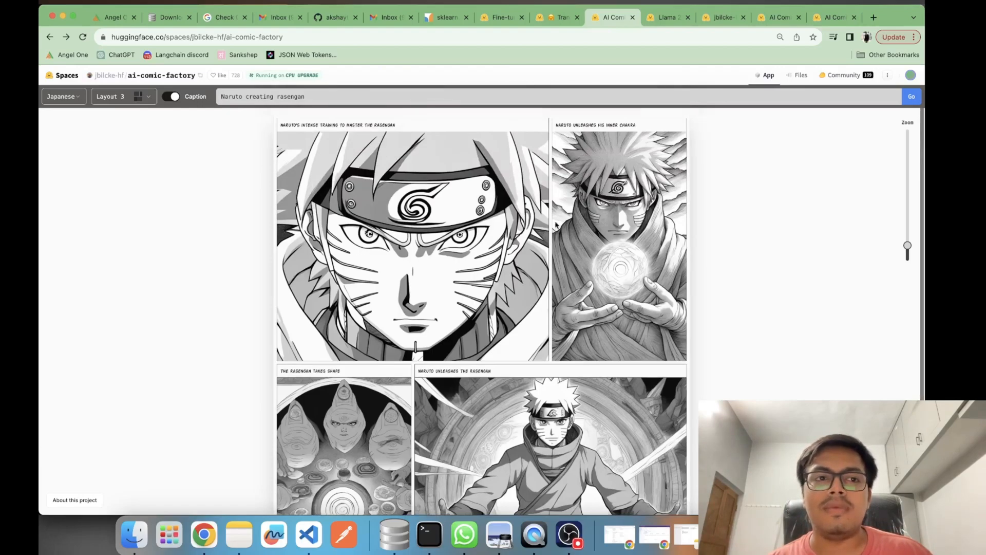
{"action": "mouse_move", "coordinate": [617, 164]}
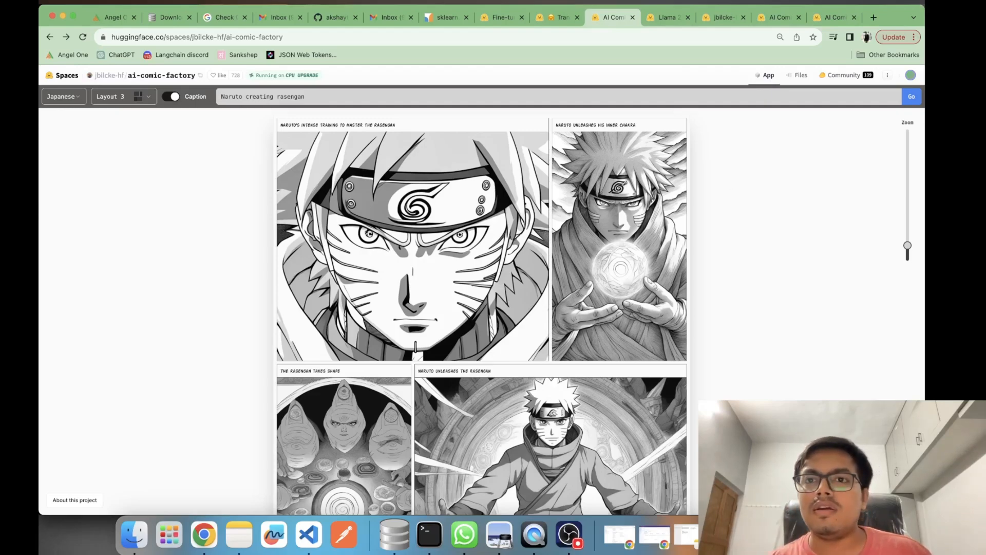
Return to the Batman and Superman page and show the comic style list with American (modern).
{"action": "left_click", "coordinate": [667, 16]}
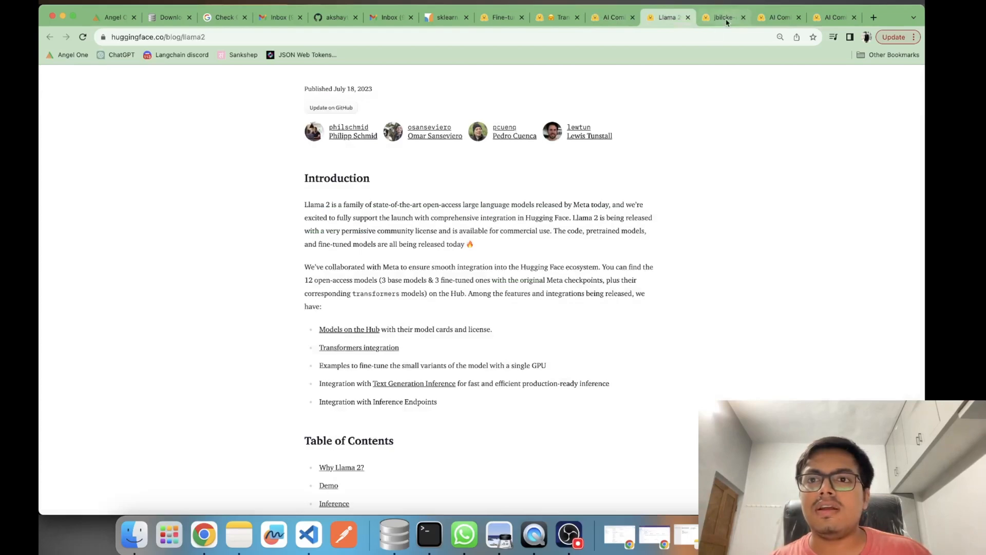
{"action": "left_click", "coordinate": [778, 17]}
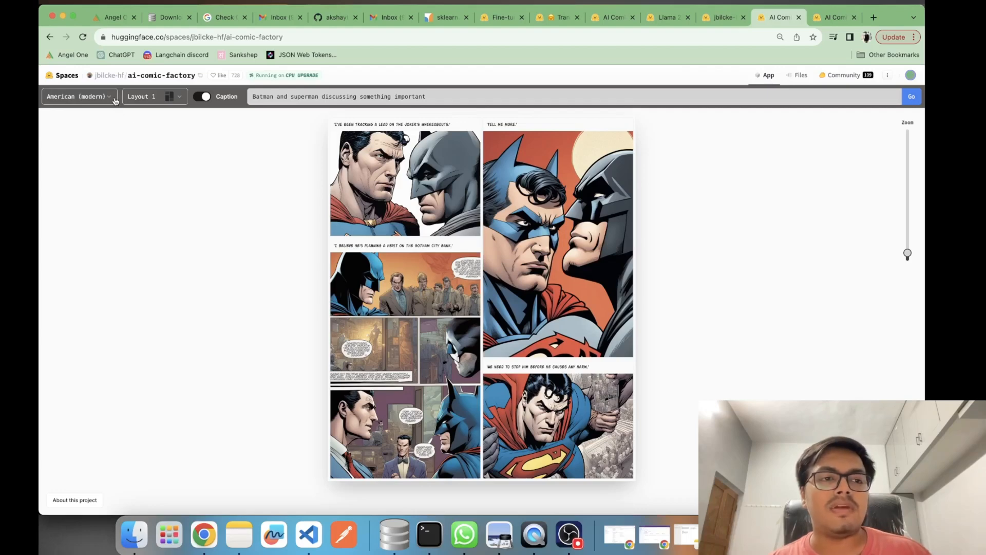
{"action": "left_click", "coordinate": [78, 96]}
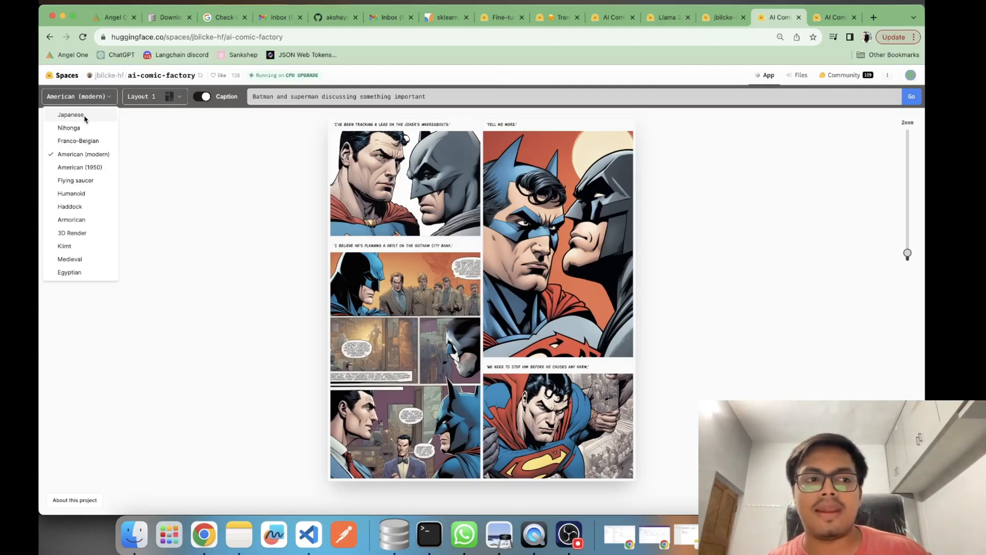
{"action": "mouse_move", "coordinate": [179, 188]}
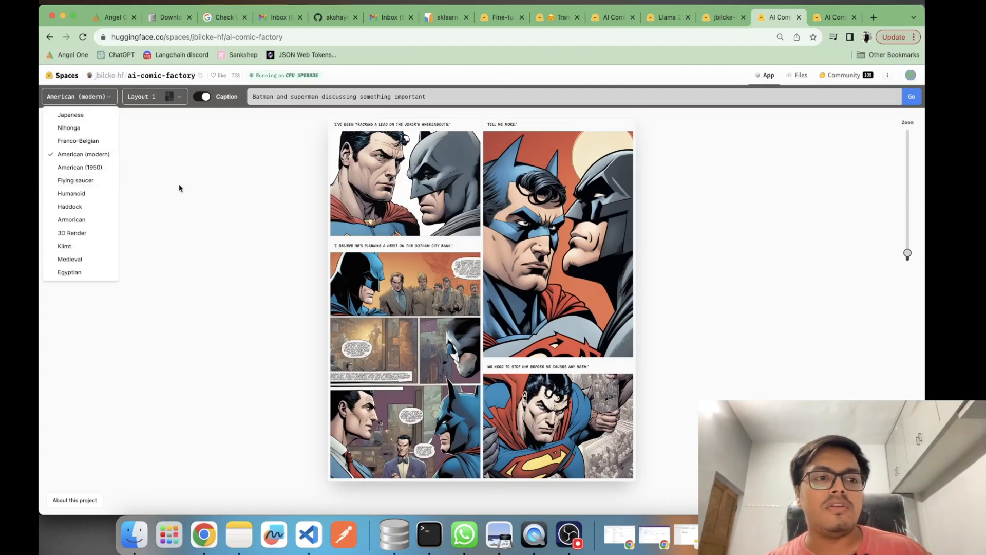
{"action": "mouse_move", "coordinate": [191, 249]}
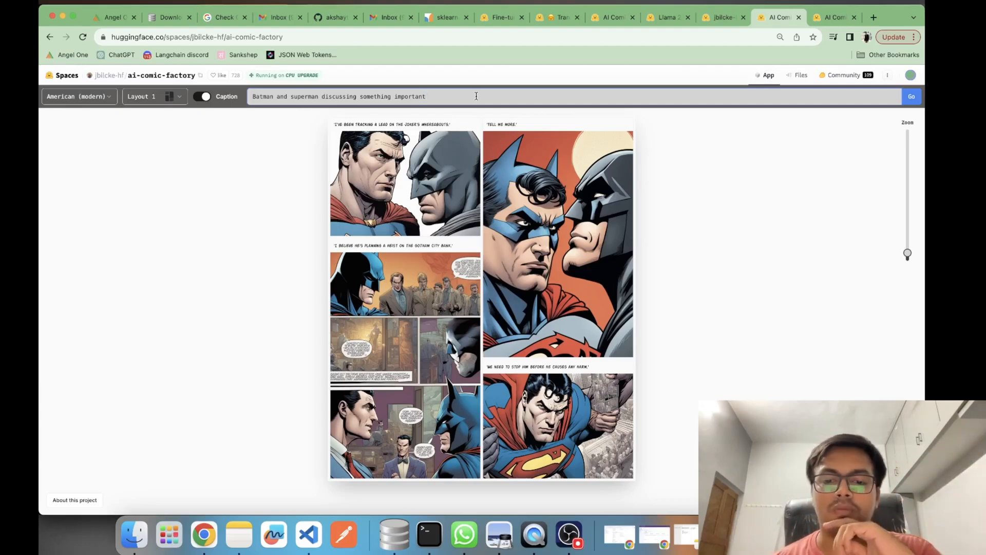
{"action": "mouse_move", "coordinate": [568, 536]}
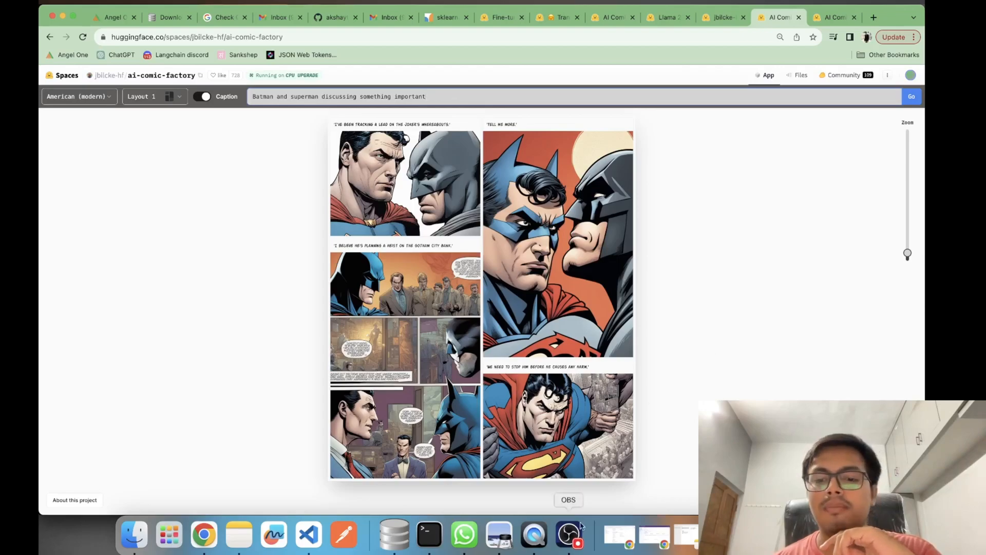